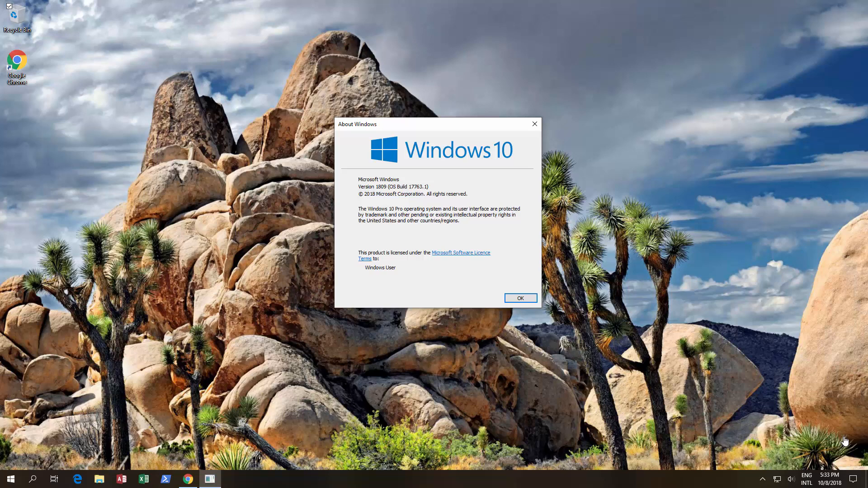
mouse_move(729, 346)
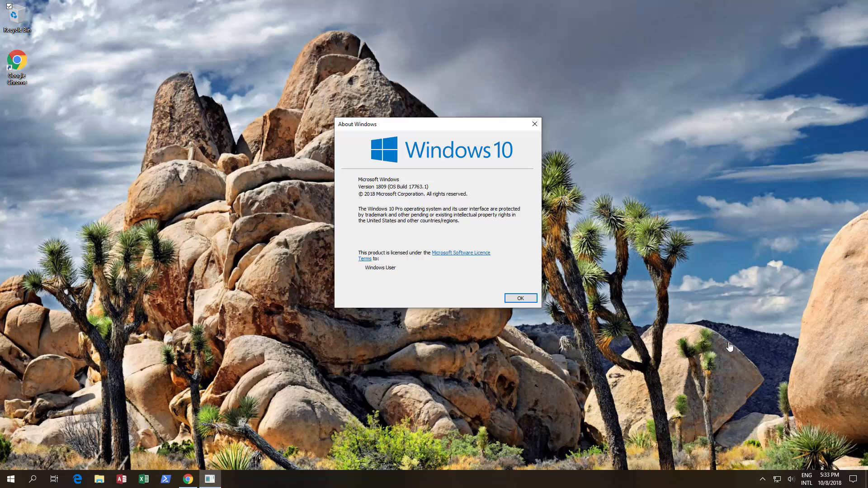
mouse_move(378, 186)
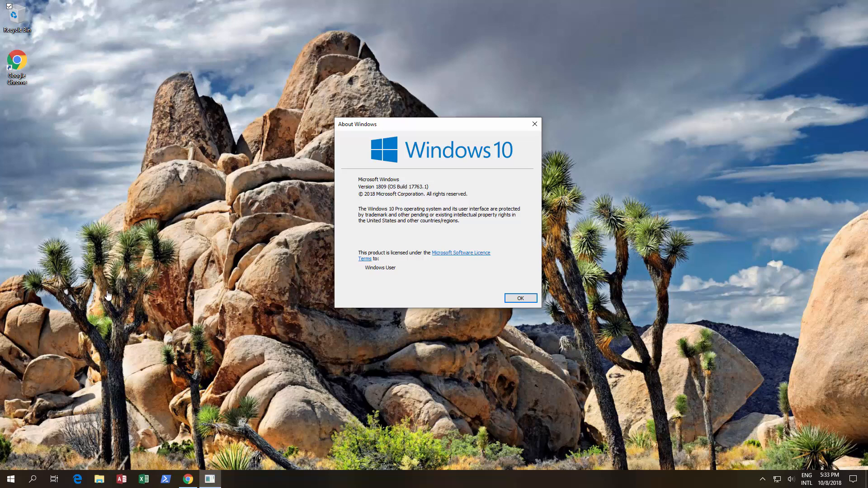
mouse_move(135, 483)
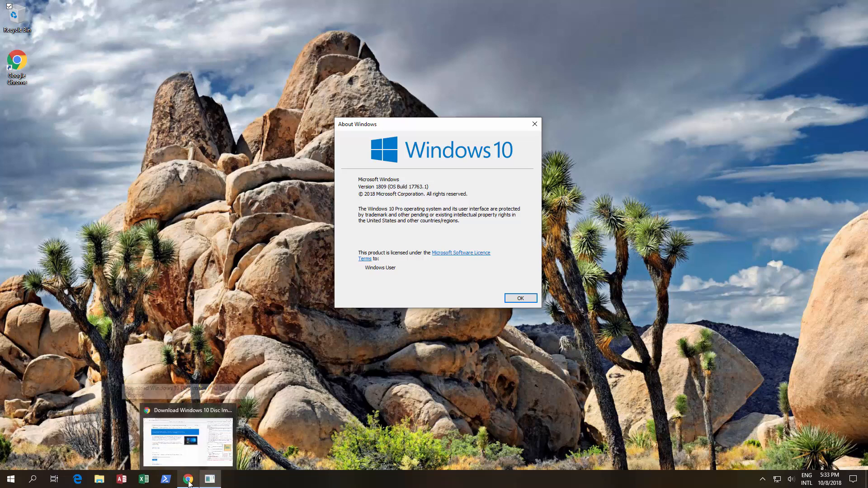
Show the Windows 10 ISO download page in Chrome with DevTools emulating an iPad Pro
click(188, 479)
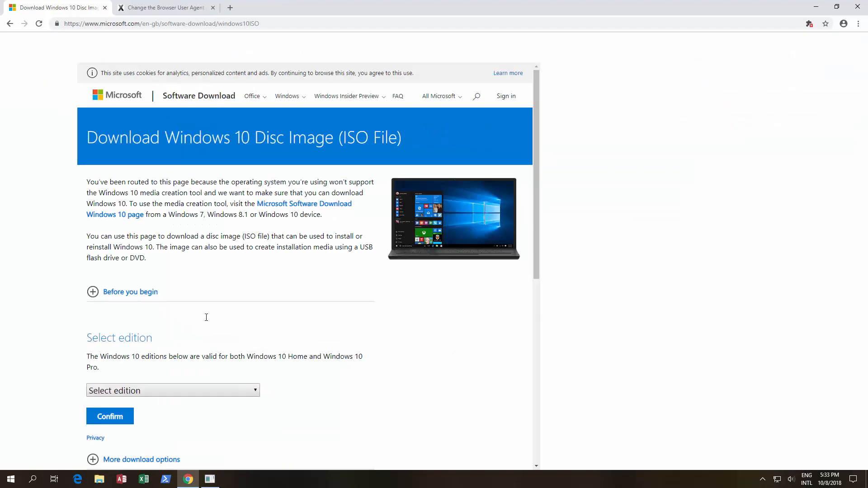
key(F12)
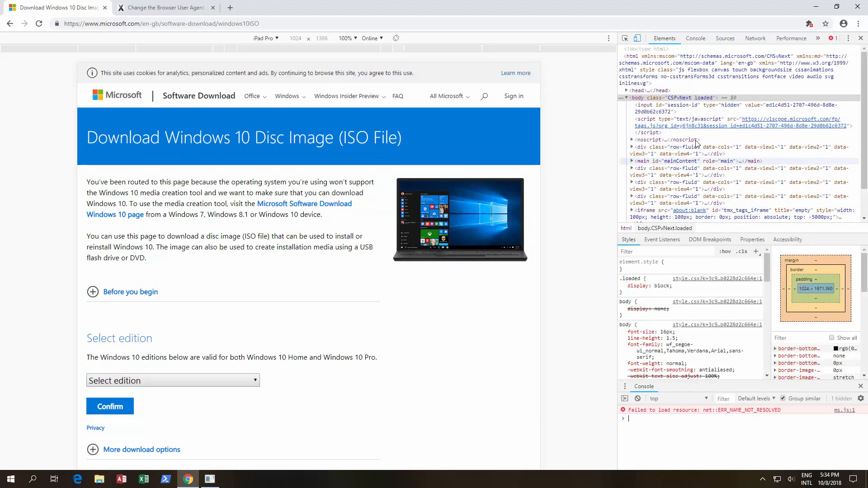
Expand the Select edition list, revealing Windows 10 April 2018 Update and Windows 10
click(265, 38)
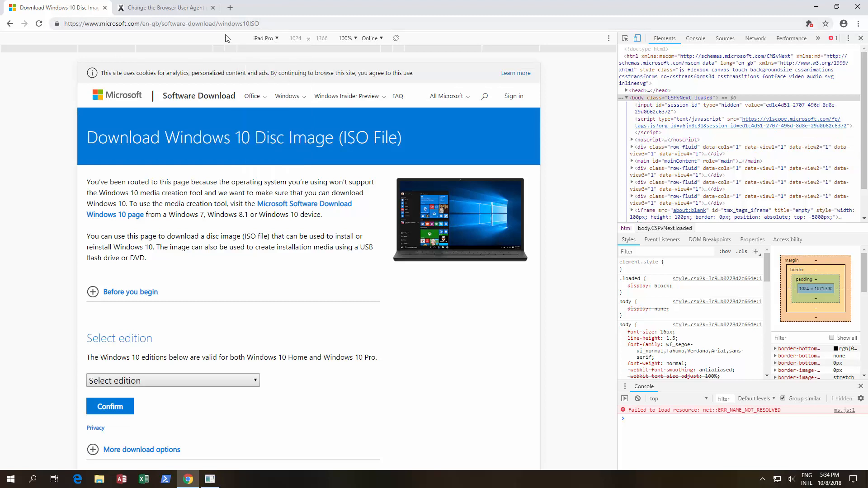
mouse_move(134, 377)
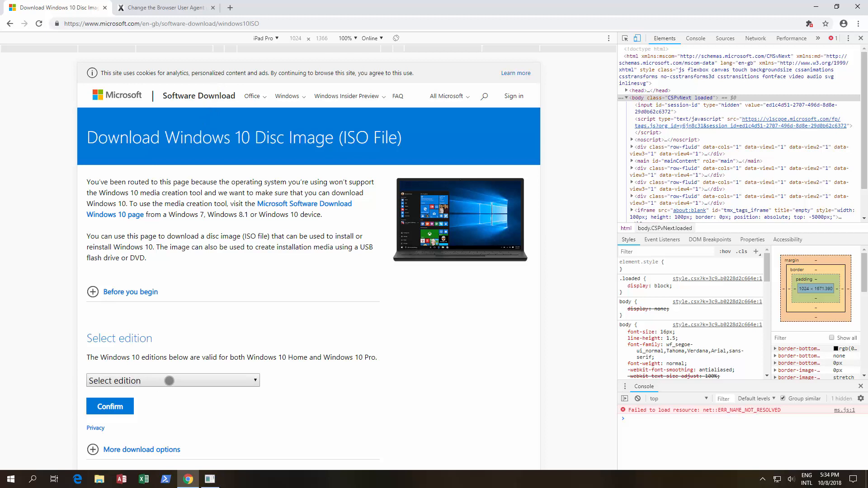
click(172, 381)
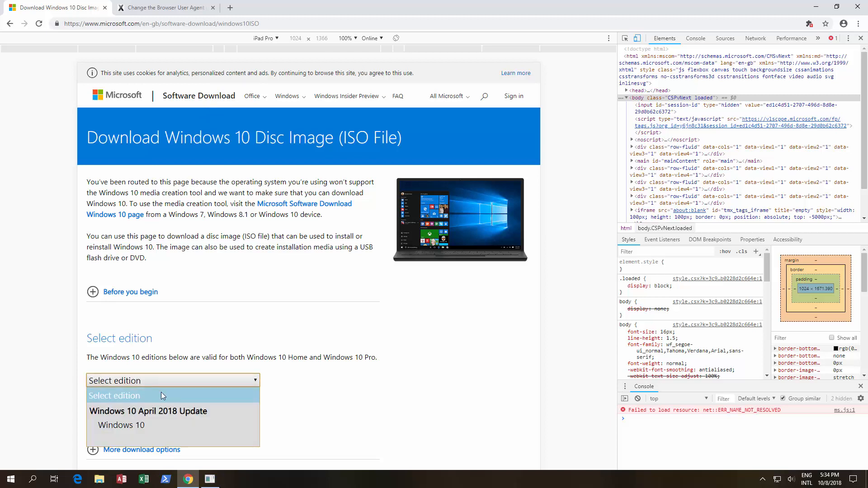
mouse_move(137, 426)
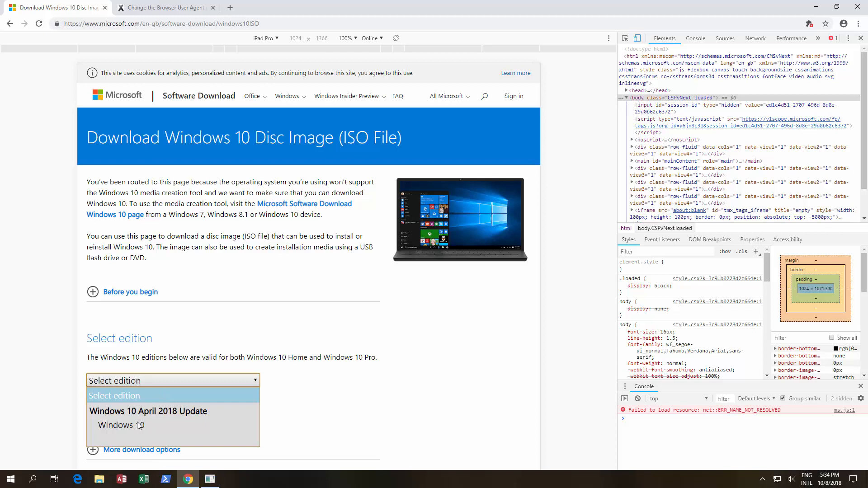
mouse_move(137, 425)
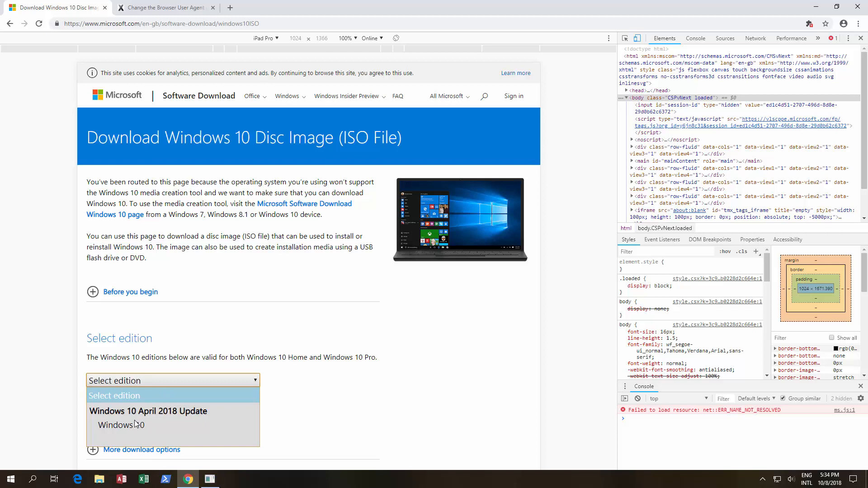